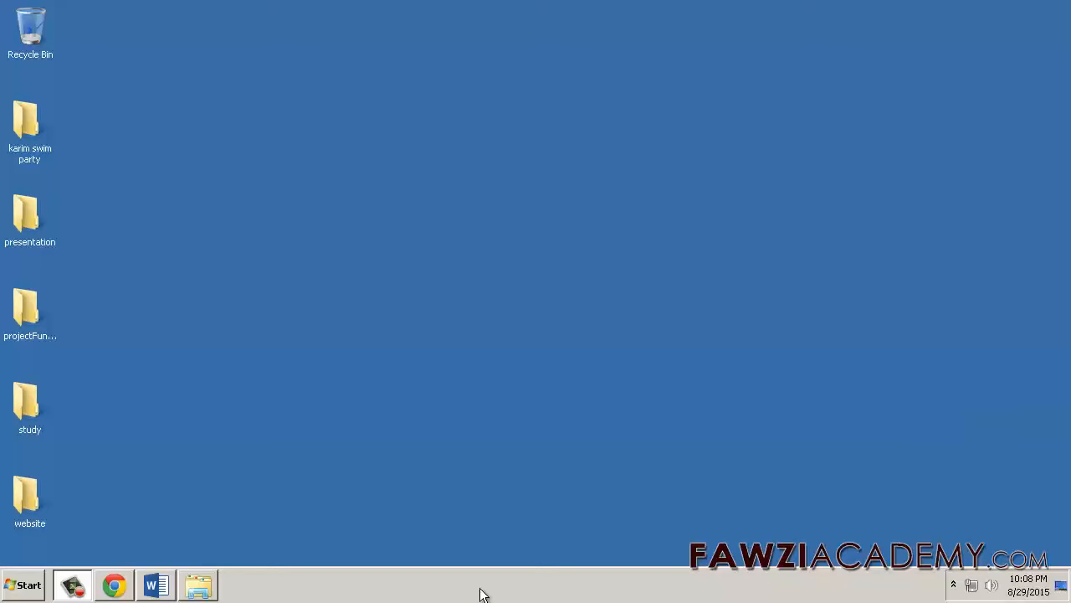
{"action": "mouse_move", "coordinate": [141, 524]}
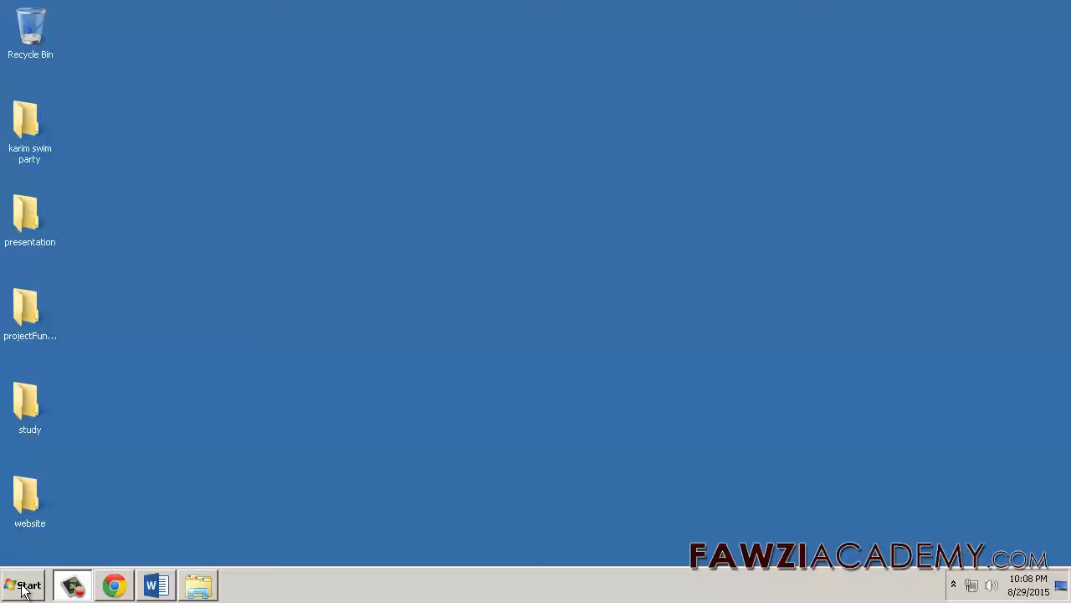
Open the Sample Pictures folder from the Pictures library and reopen the Start menu.
{"action": "left_click", "coordinate": [23, 585]}
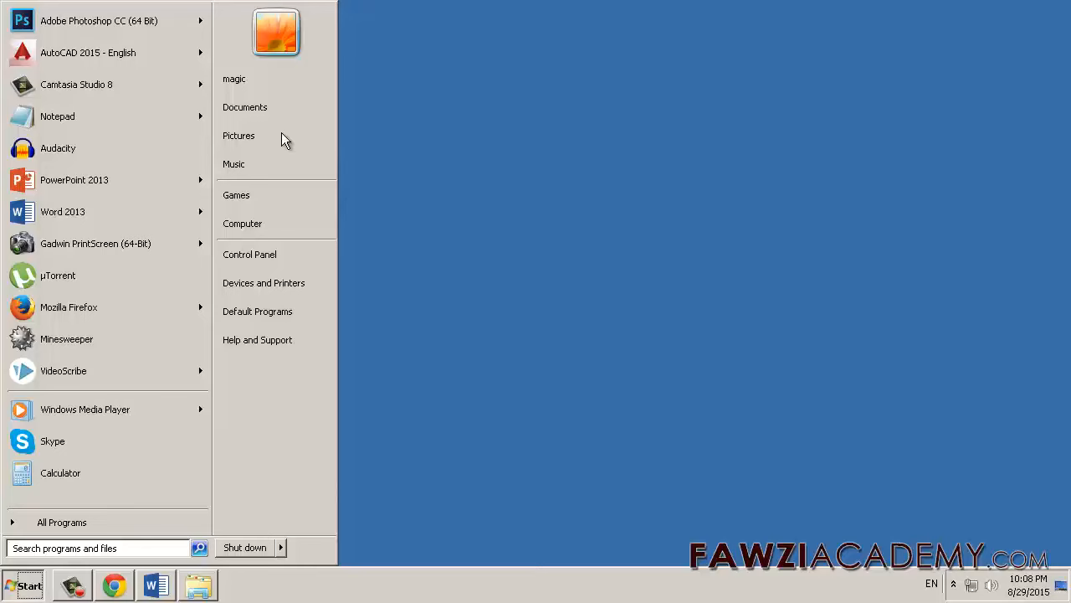
{"action": "left_click", "coordinate": [239, 135]}
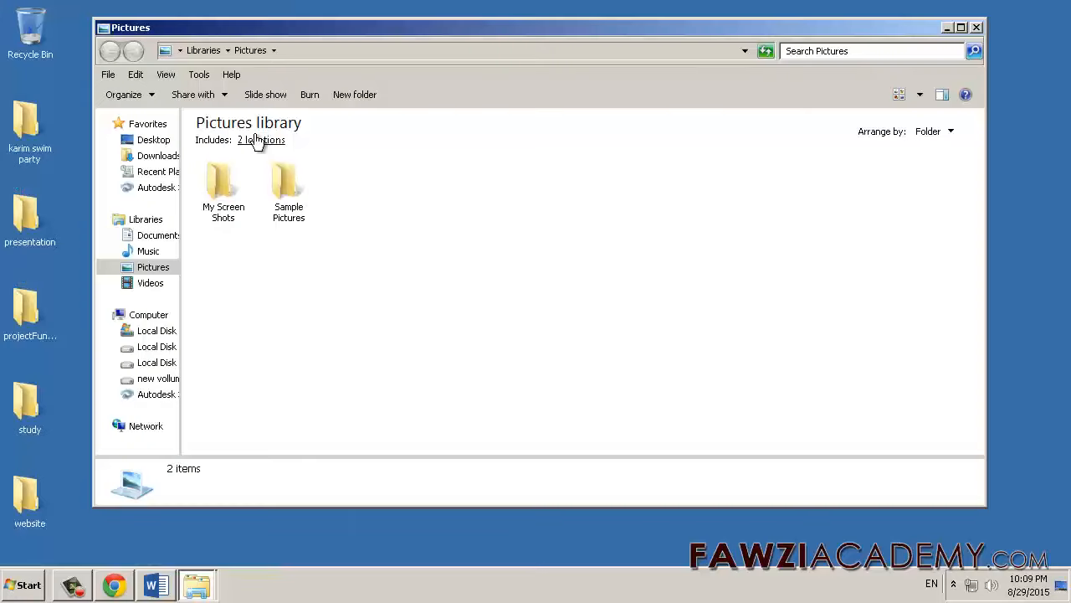
{"action": "double_click", "coordinate": [288, 182]}
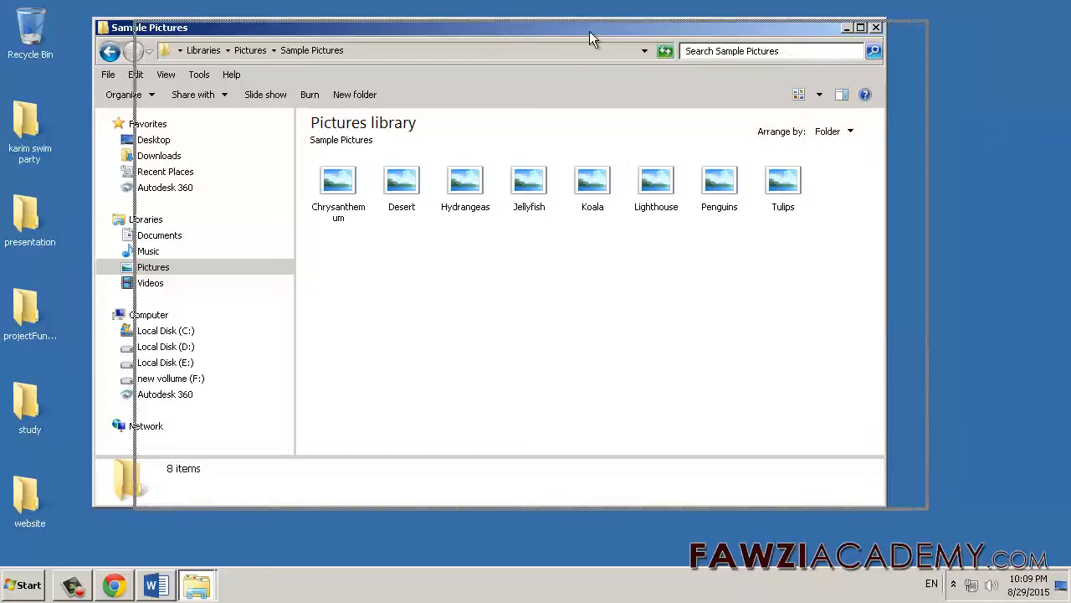
{"action": "left_click", "coordinate": [24, 585]}
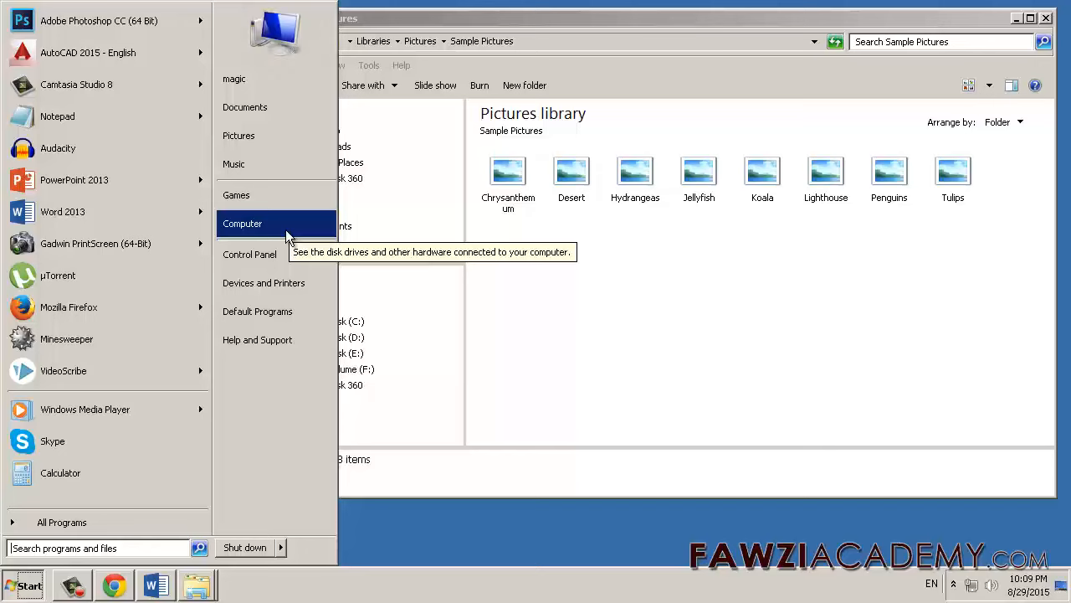
Open Computer properties, then Advanced system settings and its Performance Options.
{"action": "right_click", "coordinate": [242, 223]}
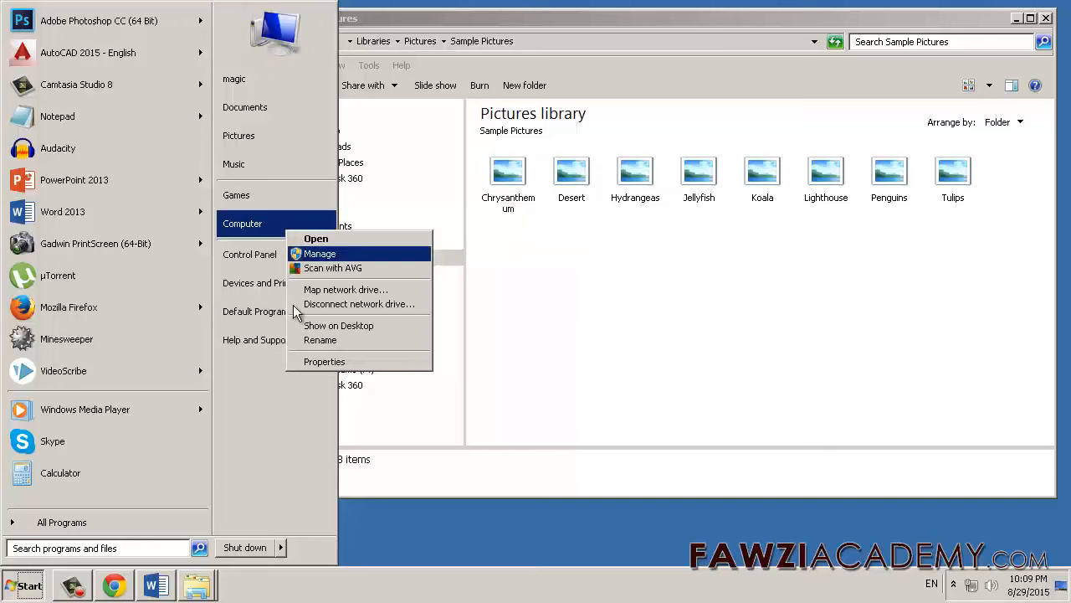
{"action": "mouse_move", "coordinate": [324, 362]}
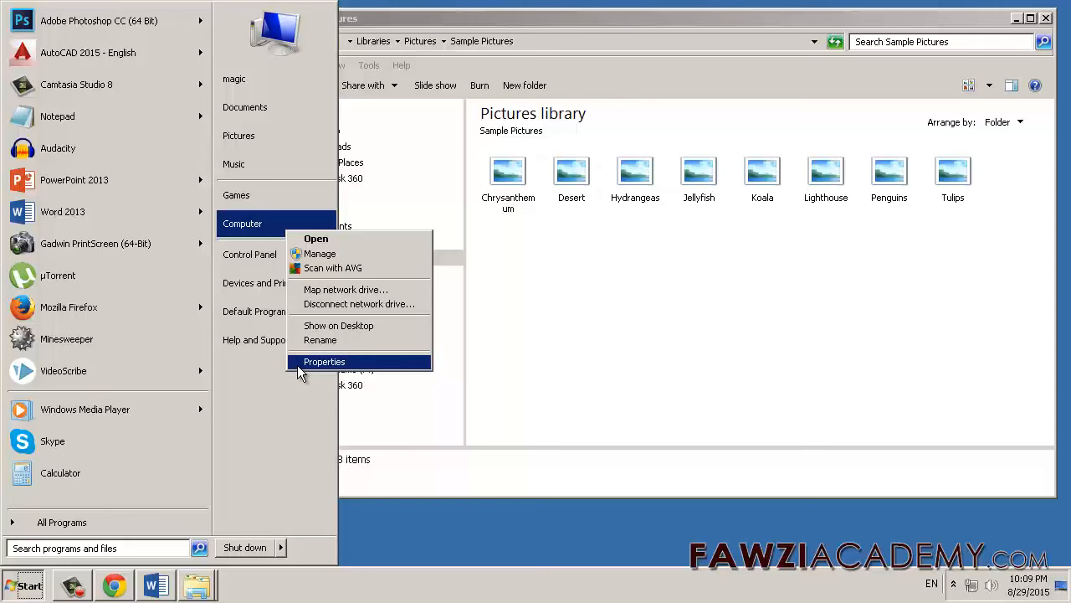
{"action": "left_click", "coordinate": [324, 361]}
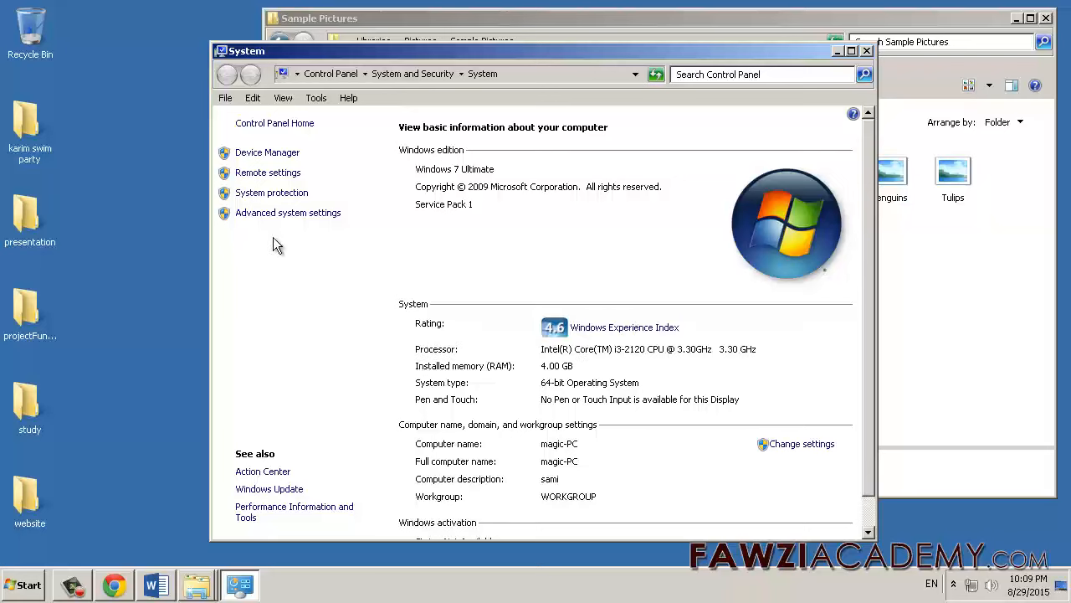
{"action": "mouse_move", "coordinate": [418, 58]}
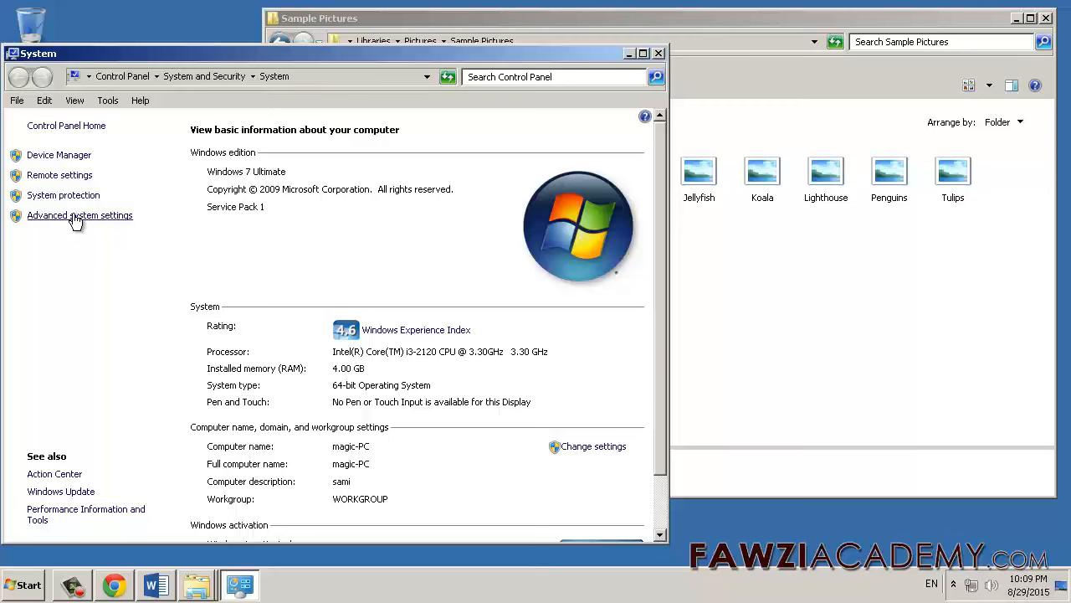
{"action": "left_click", "coordinate": [79, 215]}
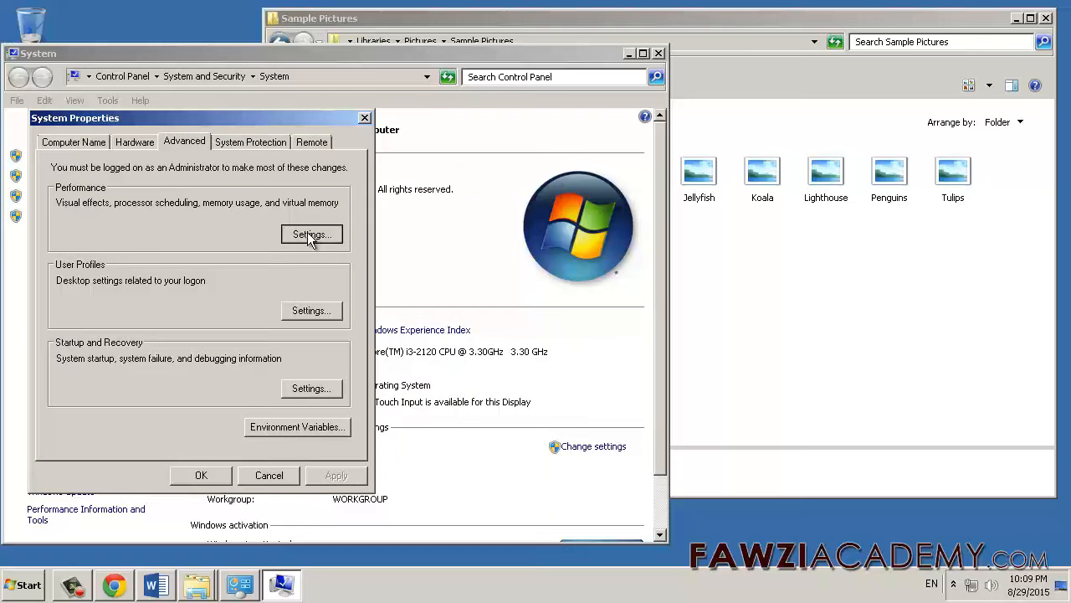
{"action": "left_click", "coordinate": [310, 234]}
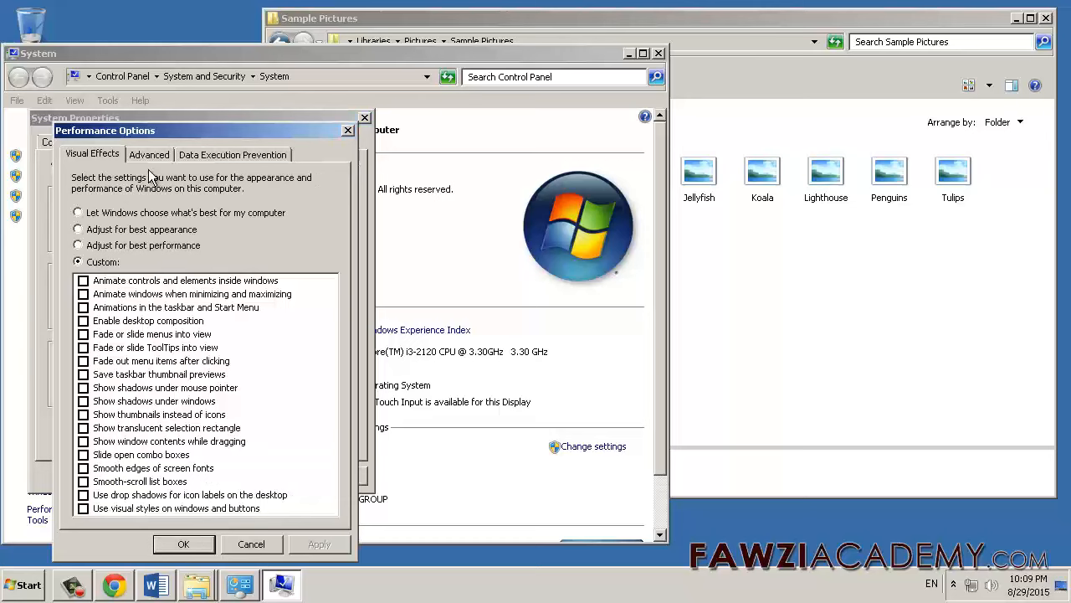
{"action": "mouse_move", "coordinate": [101, 266]}
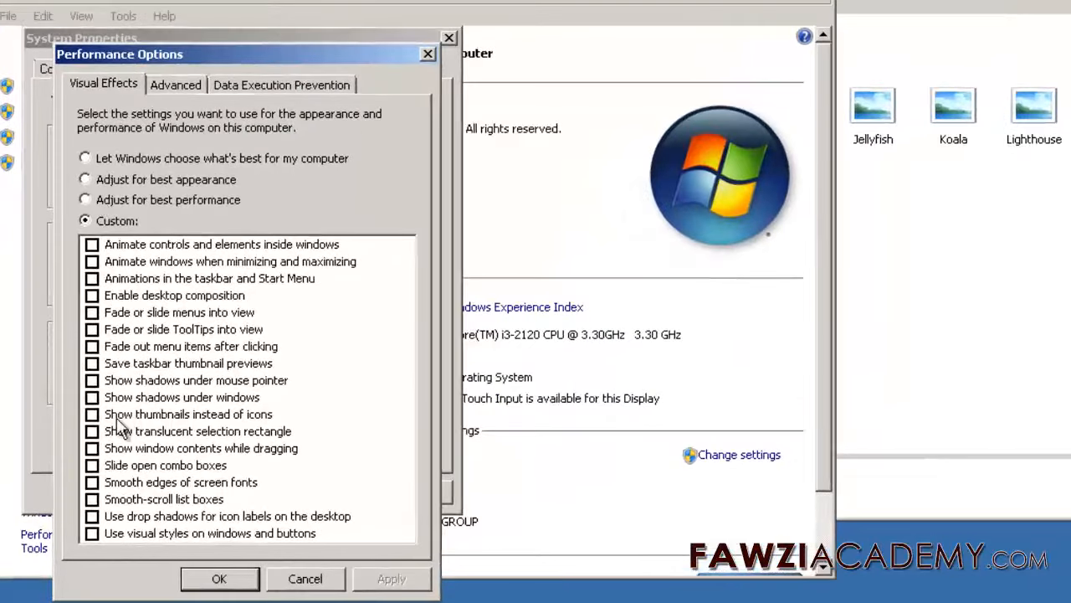
Enable 'Show thumbnails instead of icons' and confirm out of Performance Options and System Properties.
{"action": "left_click", "coordinate": [92, 415]}
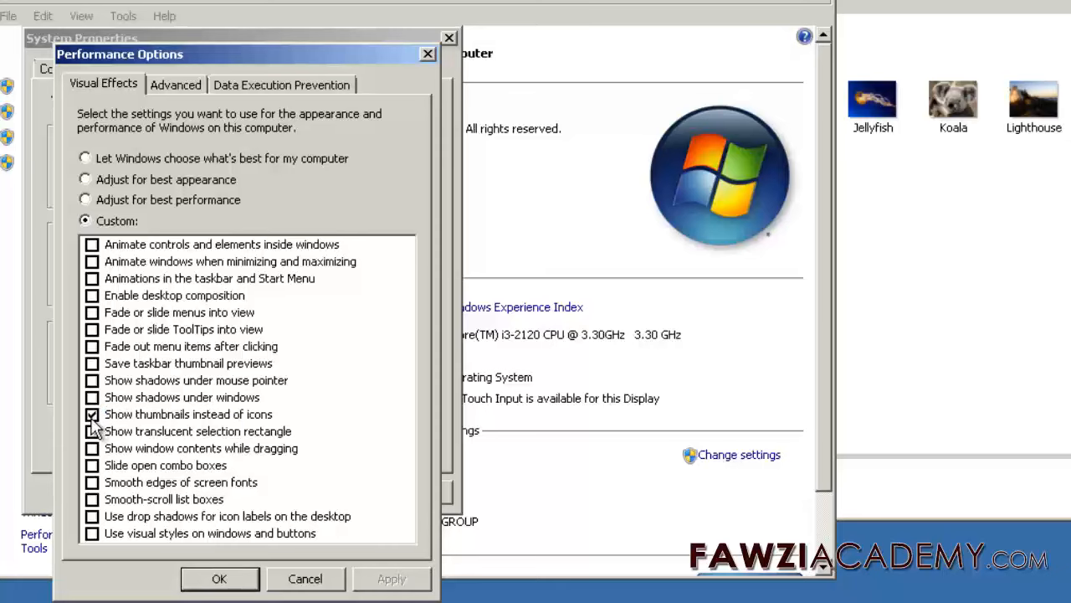
{"action": "left_click", "coordinate": [92, 413]}
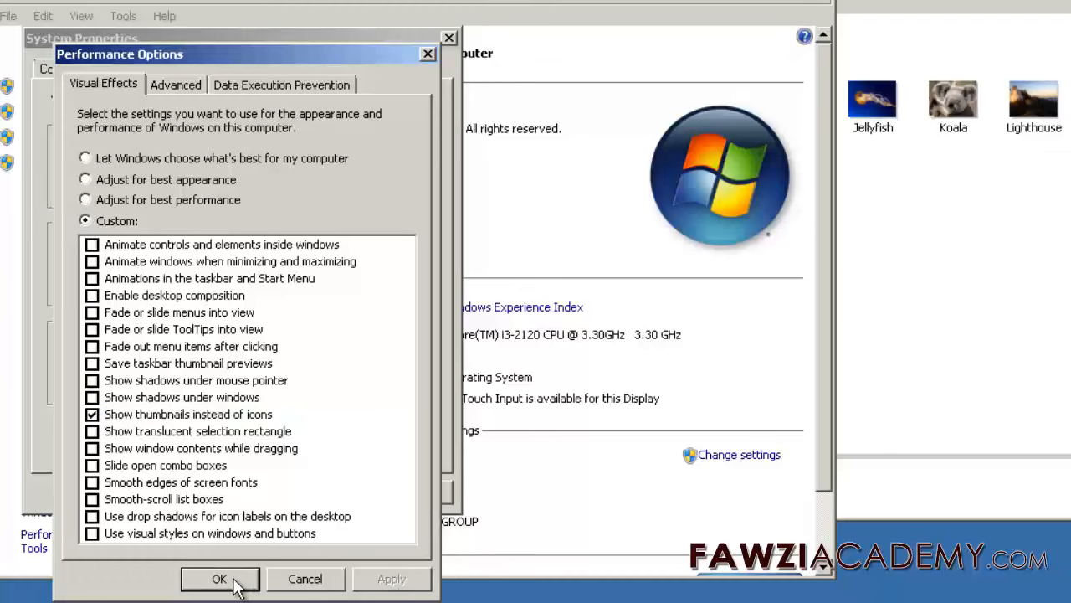
{"action": "left_click", "coordinate": [219, 579]}
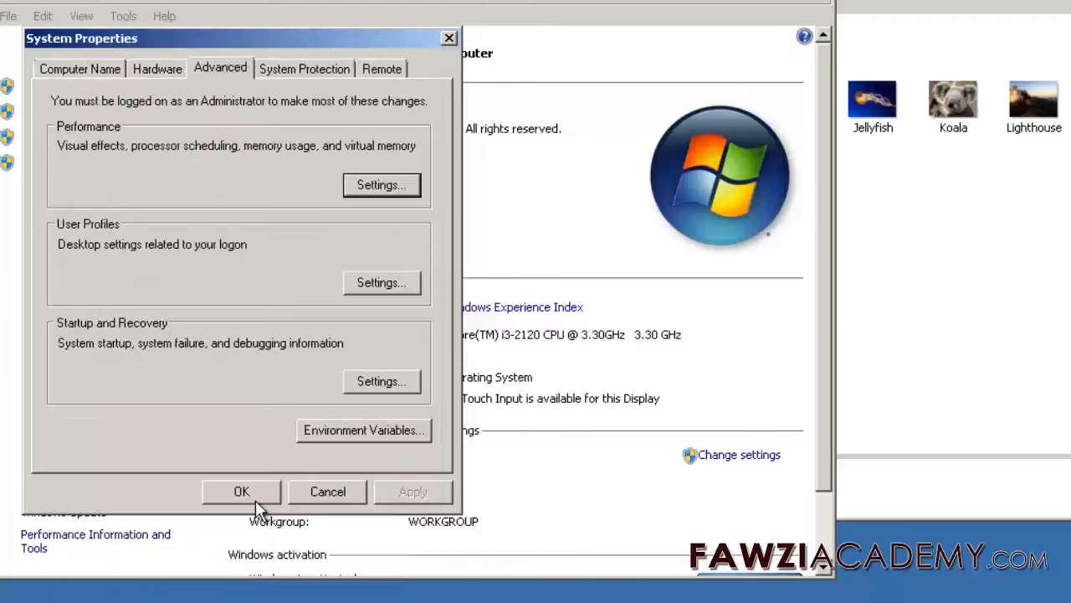
{"action": "left_click", "coordinate": [241, 492]}
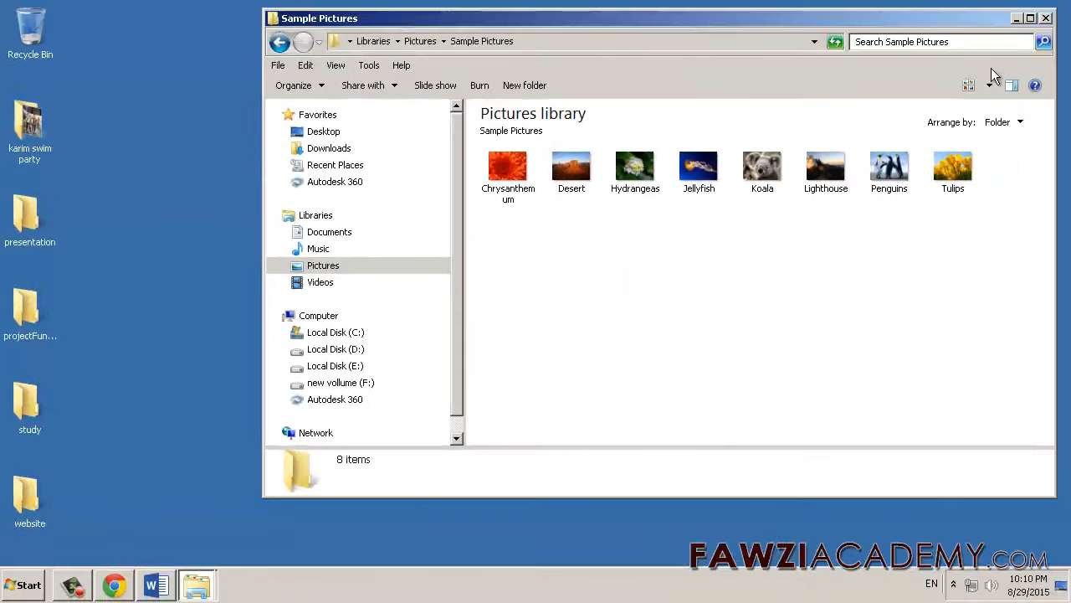
{"action": "mouse_move", "coordinate": [990, 86]}
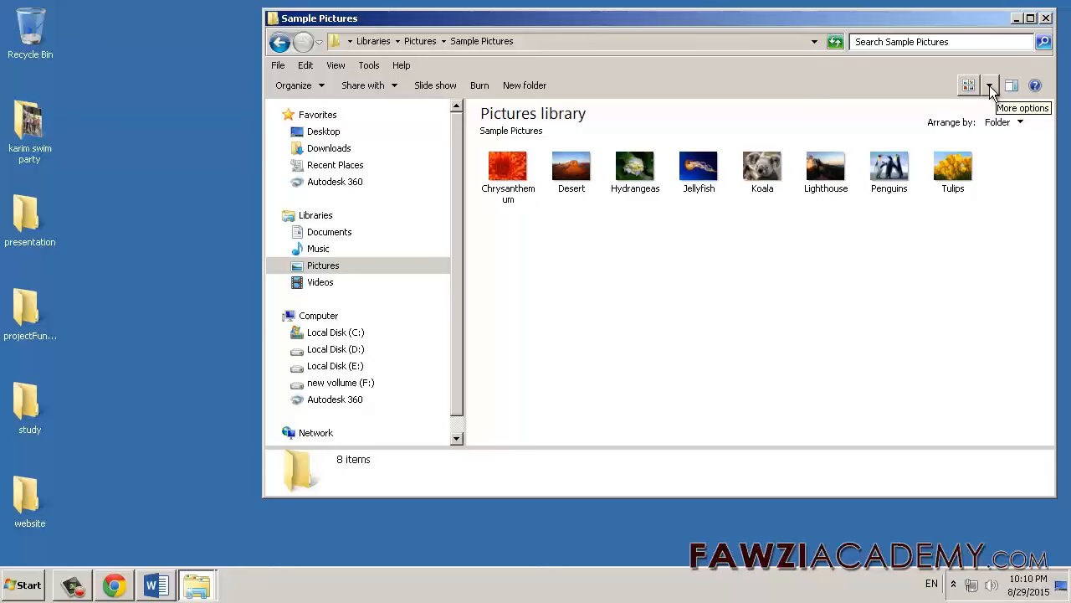
{"action": "left_click", "coordinate": [990, 85]}
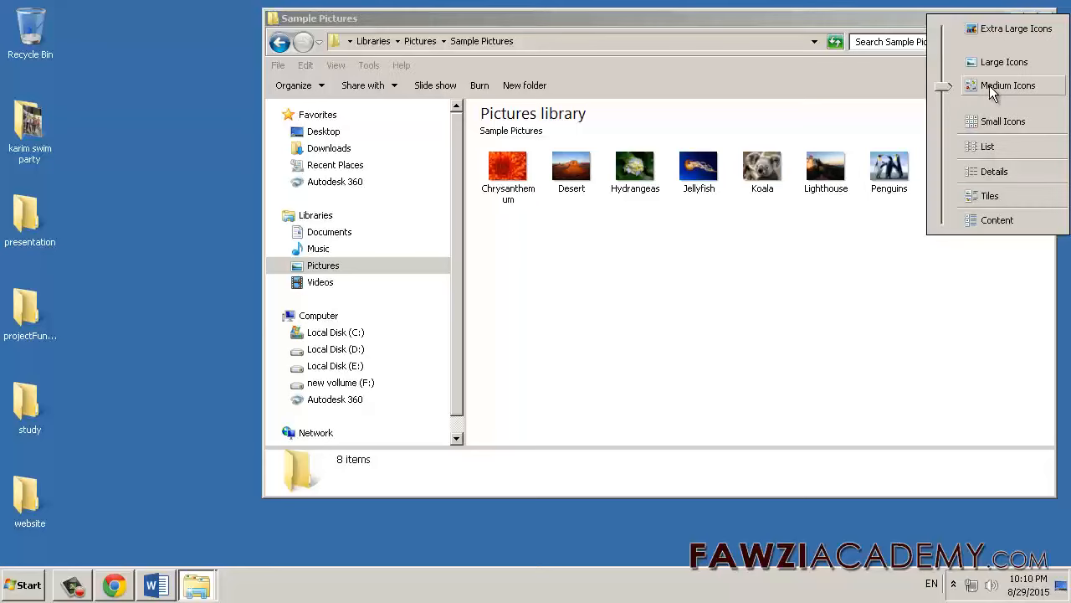
{"action": "left_click", "coordinate": [989, 146]}
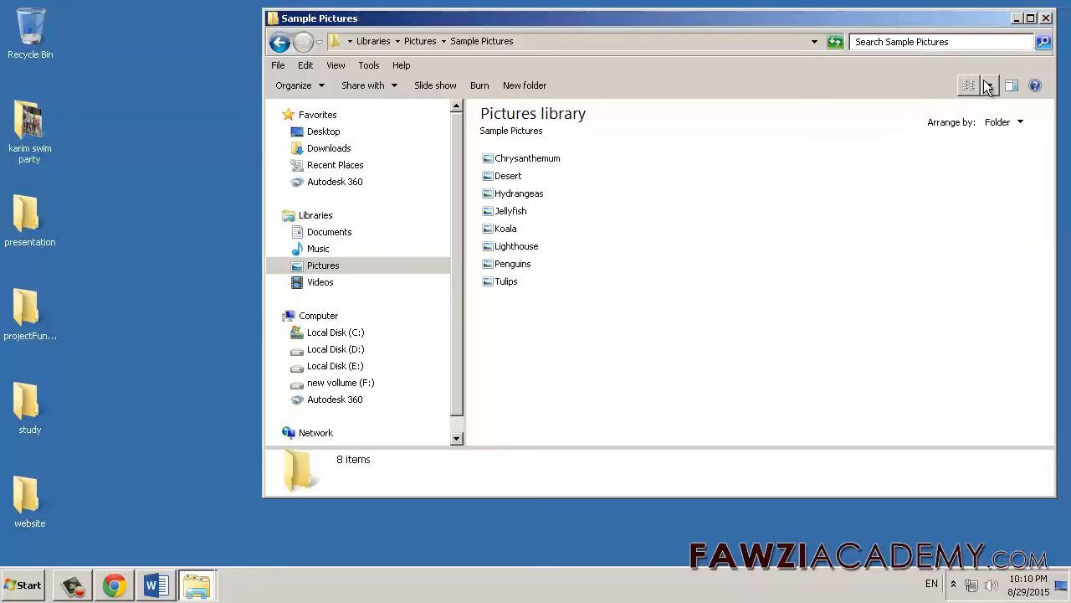
{"action": "left_click", "coordinate": [988, 85]}
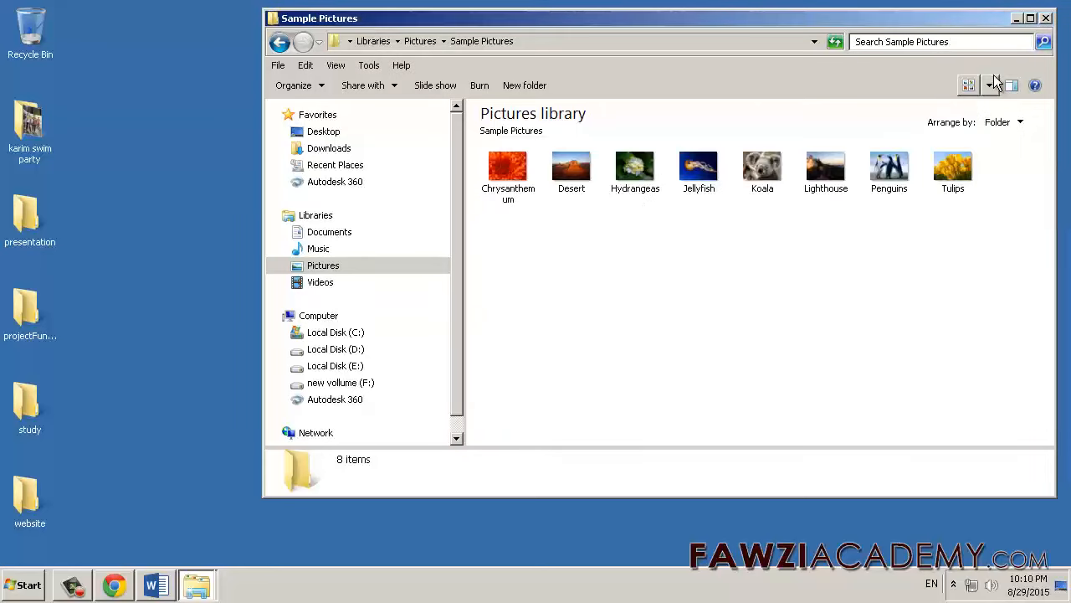
{"action": "left_click", "coordinate": [993, 85]}
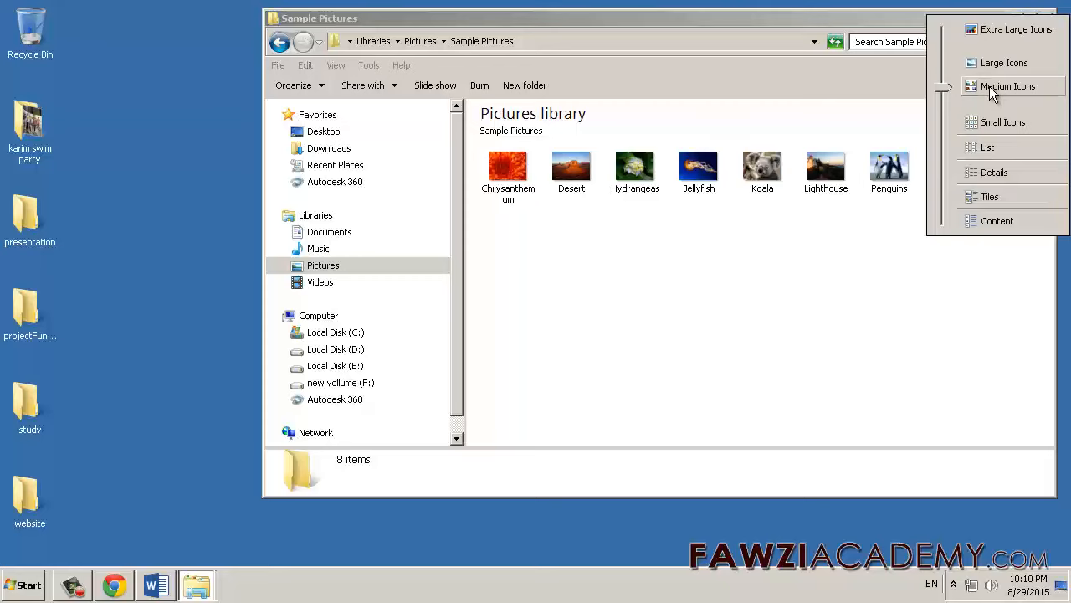
{"action": "left_click", "coordinate": [1008, 86]}
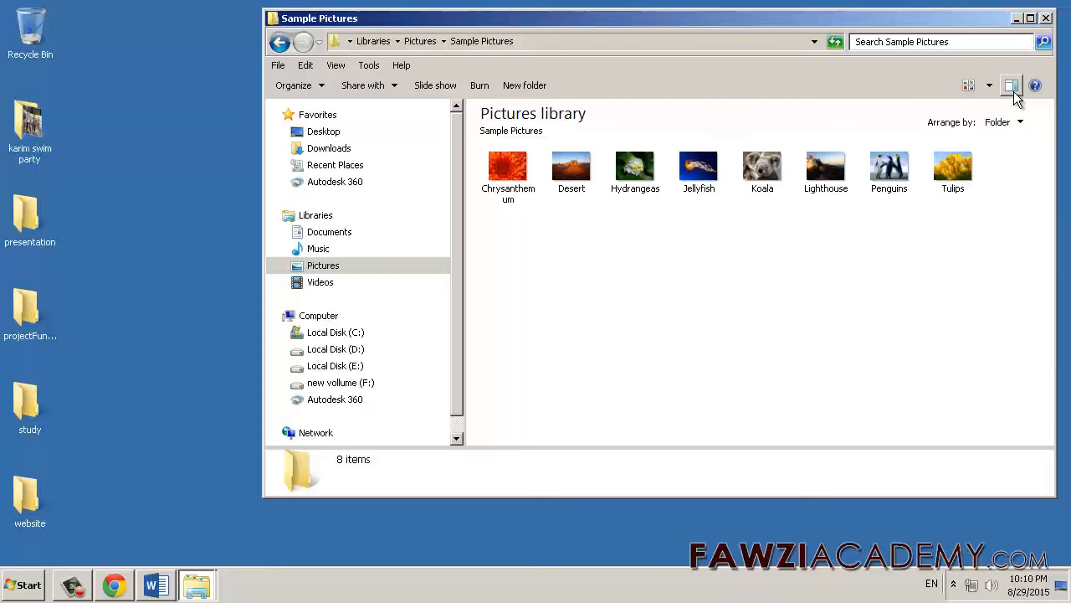
Show the preview pane and preview Hydrangeas, then Chrysanthemum.
{"action": "left_click", "coordinate": [697, 165]}
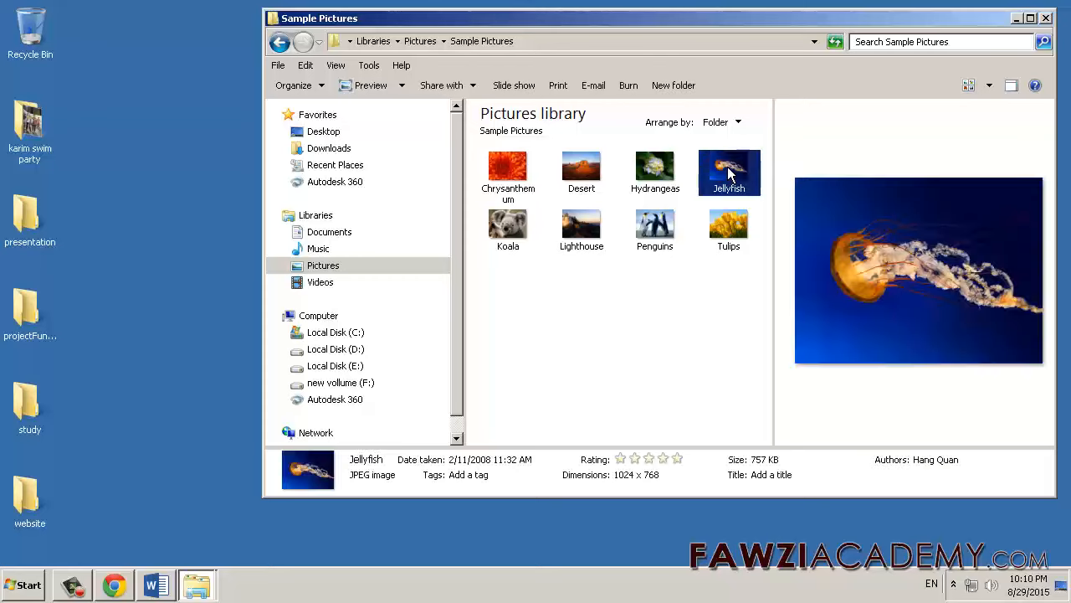
{"action": "left_click", "coordinate": [655, 172]}
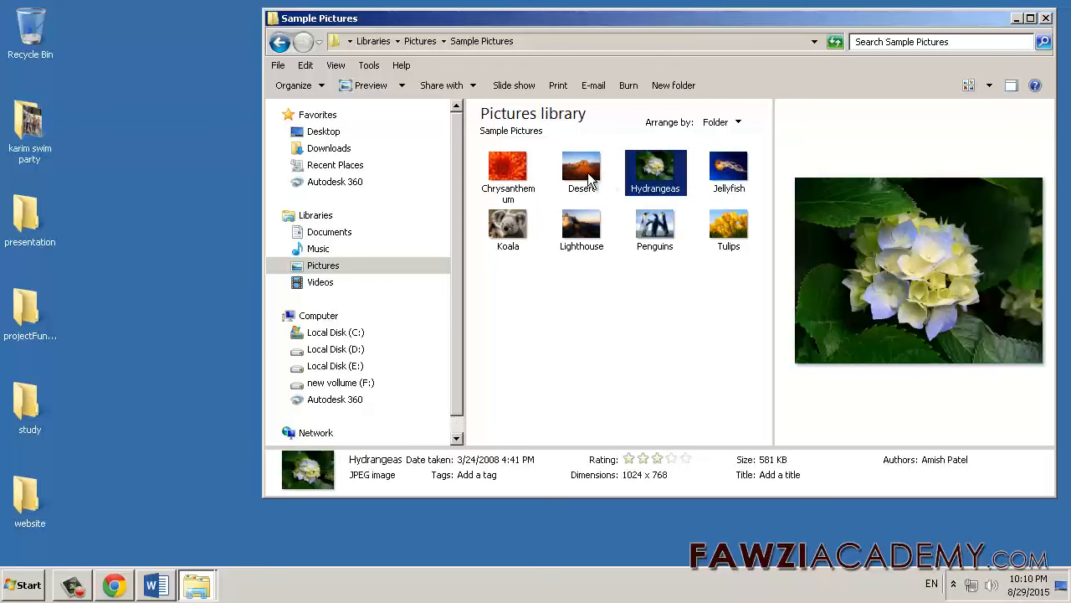
{"action": "left_click", "coordinate": [508, 172]}
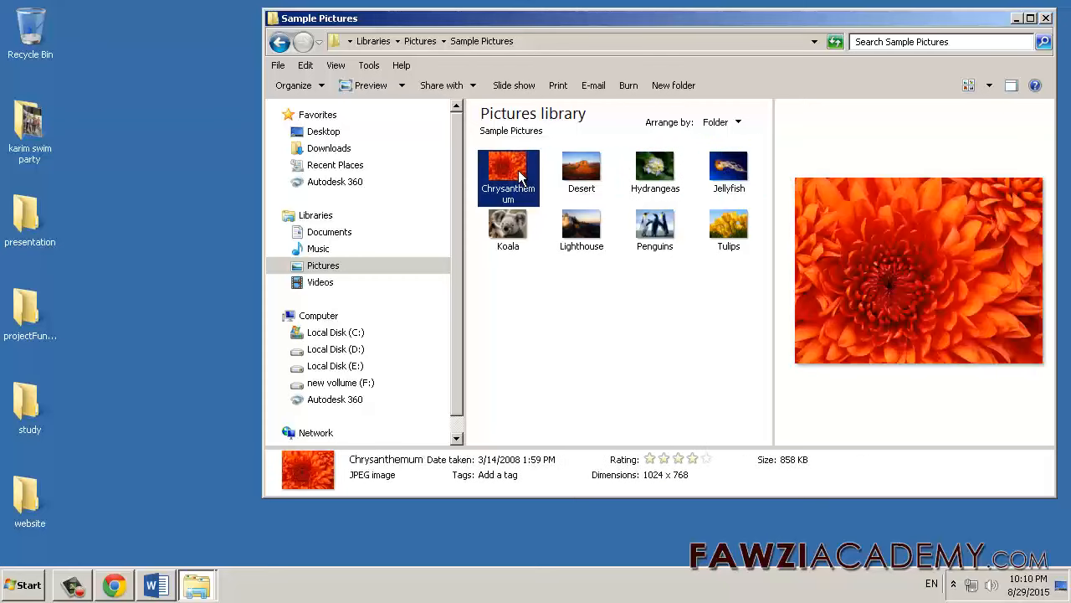